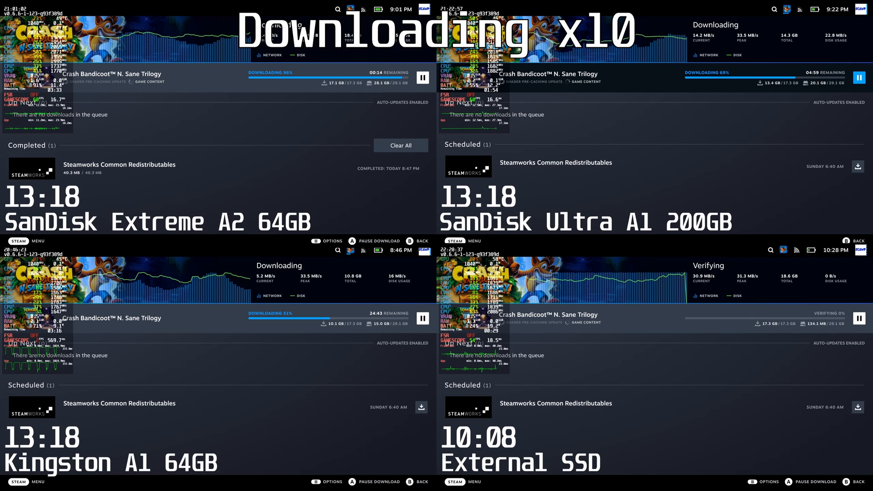
Open the SteamOS Home settings page after the Crash Bandicoot downloads finish
left_click(422, 318)
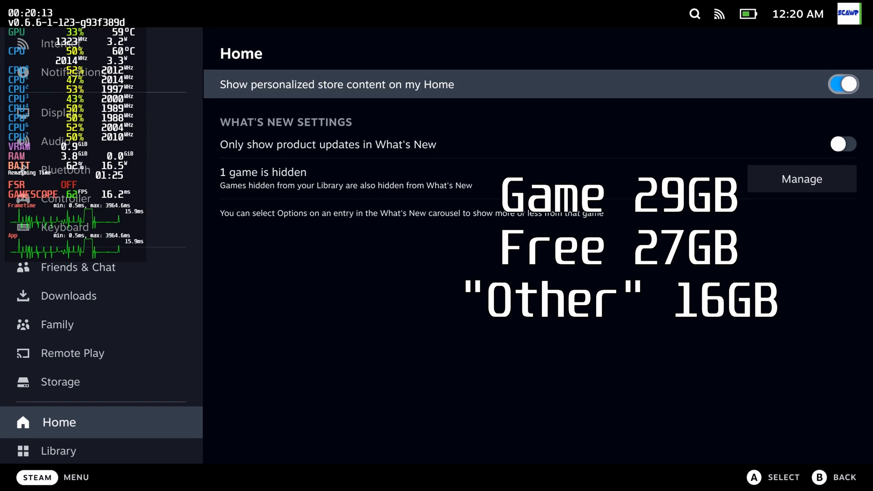
View the 64gb SD card's storage: Crash Bandicoot at 29.33 GB, 24.78 GB free
left_click(63, 380)
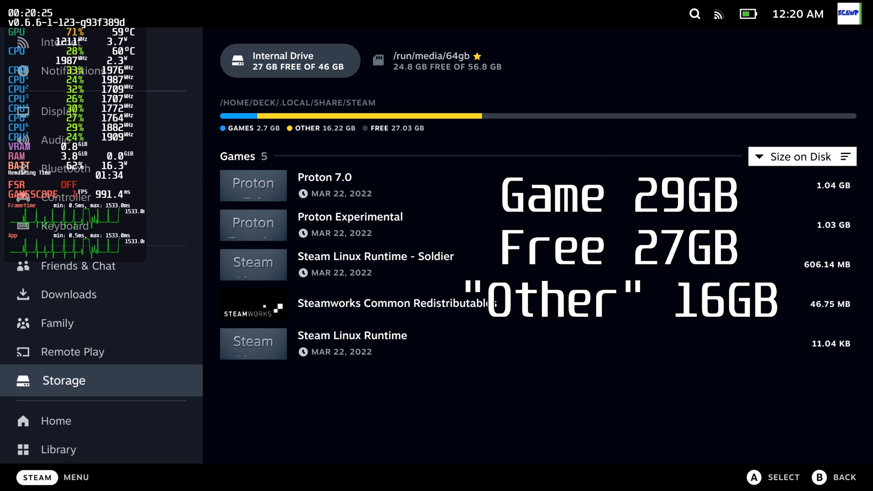
left_click(439, 60)
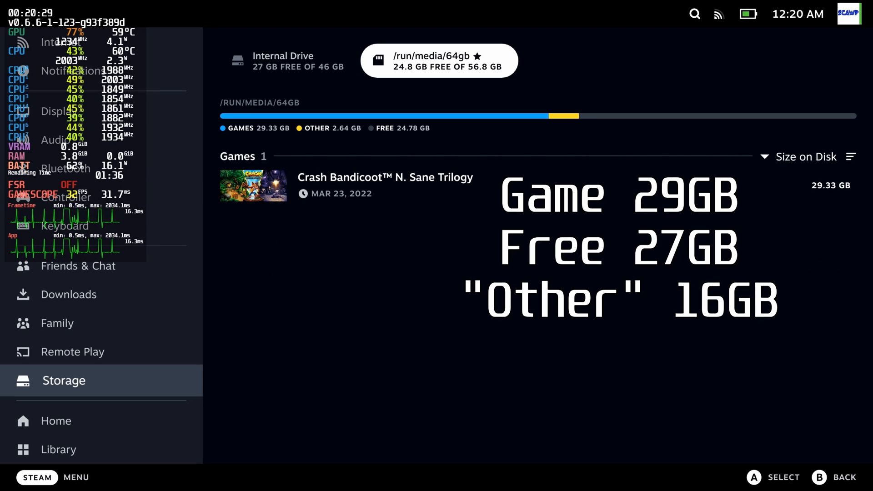